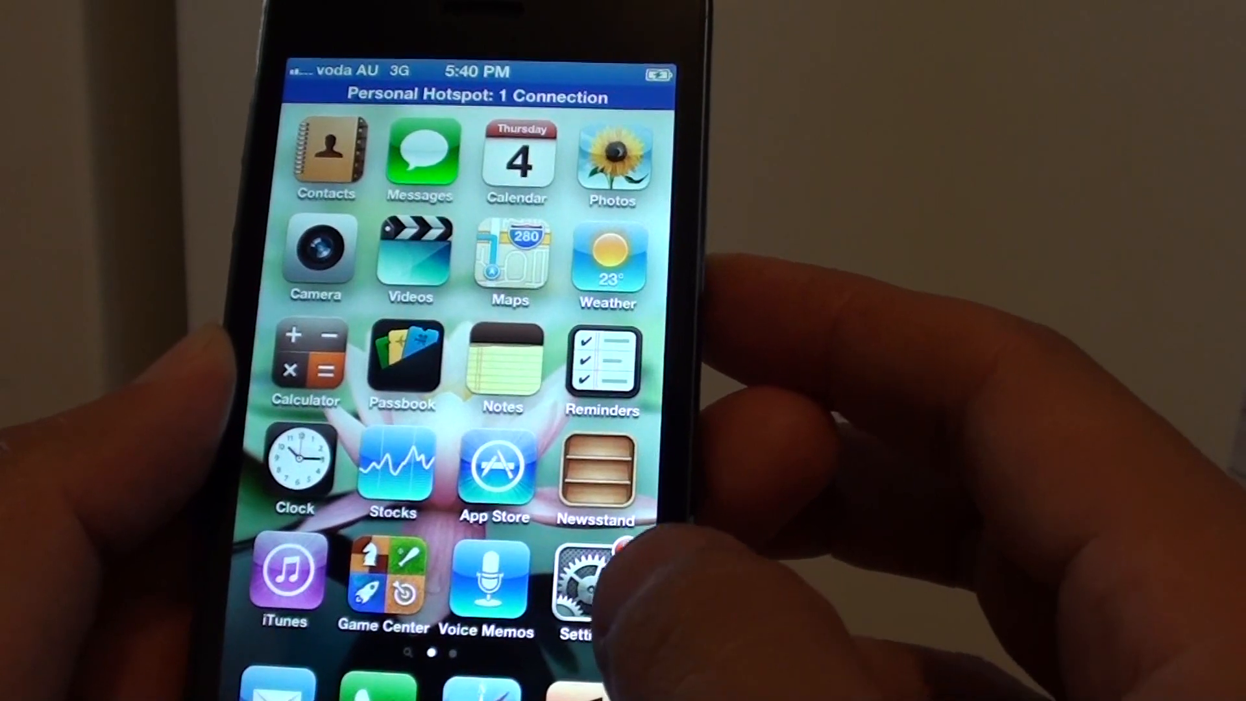
# Start installing the downloaded iOS 6.1.3 from Settings > General > Software Update and agree to the license
pyautogui.click(581, 577)
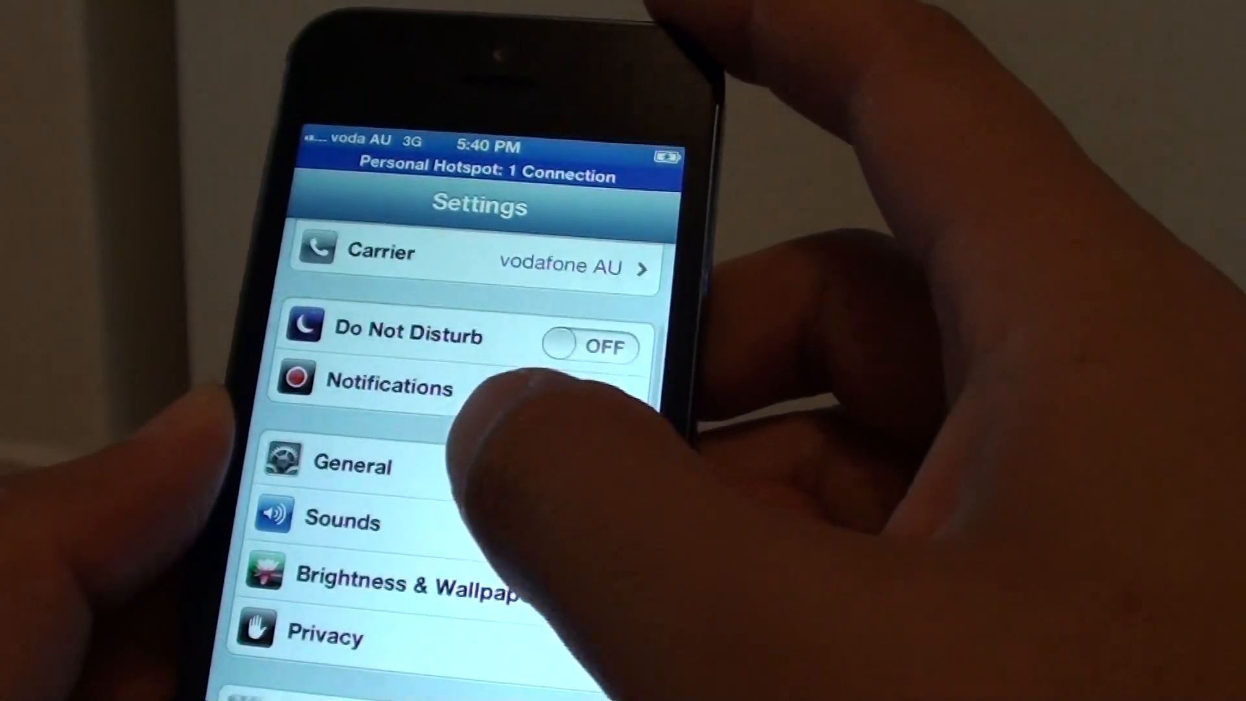
pyautogui.click(351, 464)
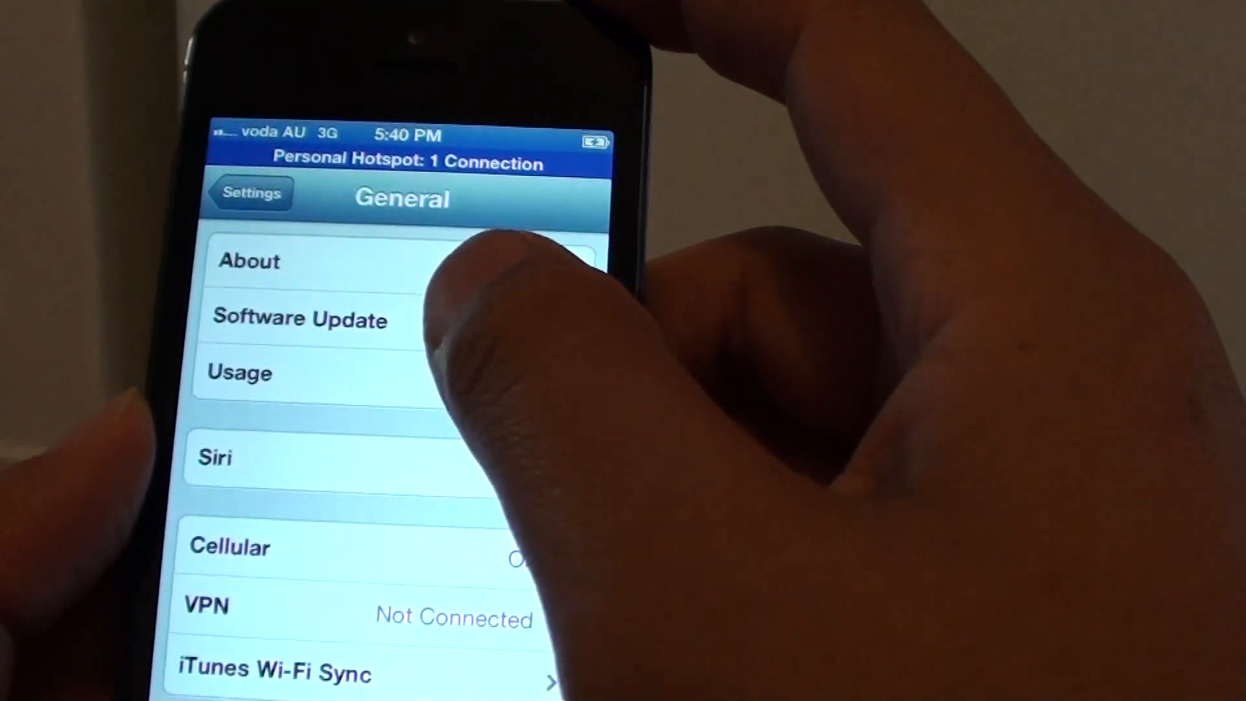
pyautogui.click(300, 319)
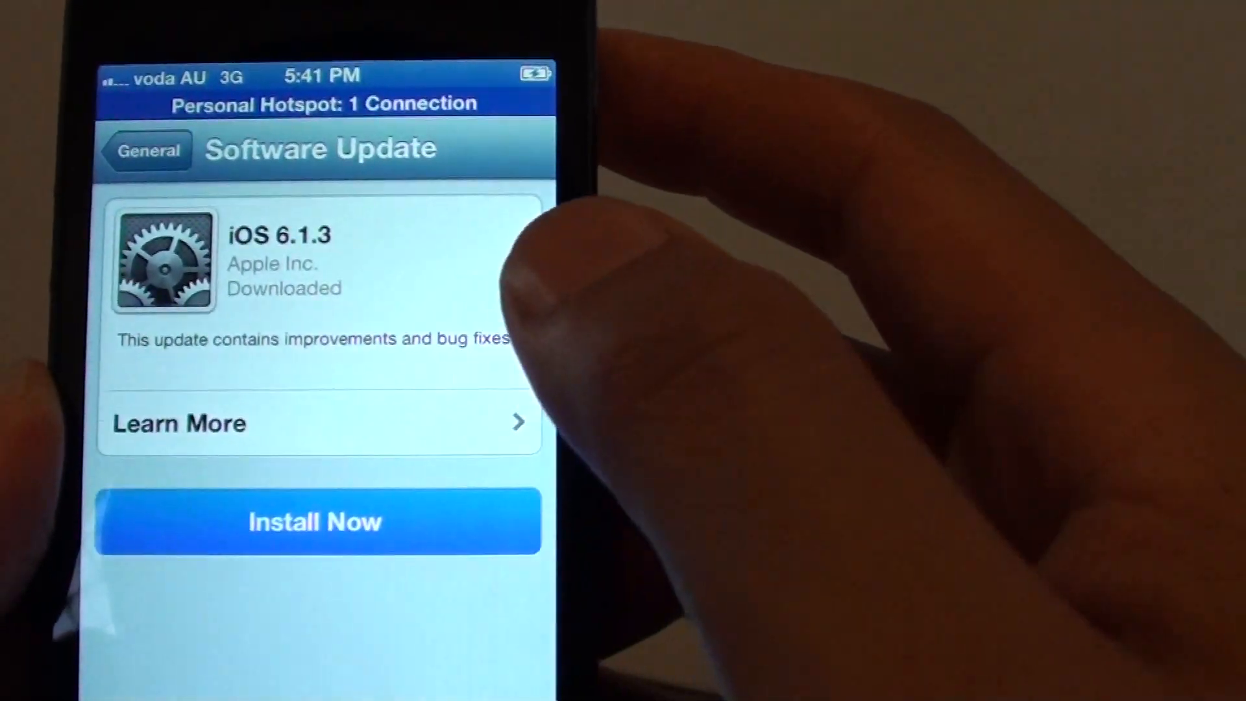
pyautogui.click(316, 521)
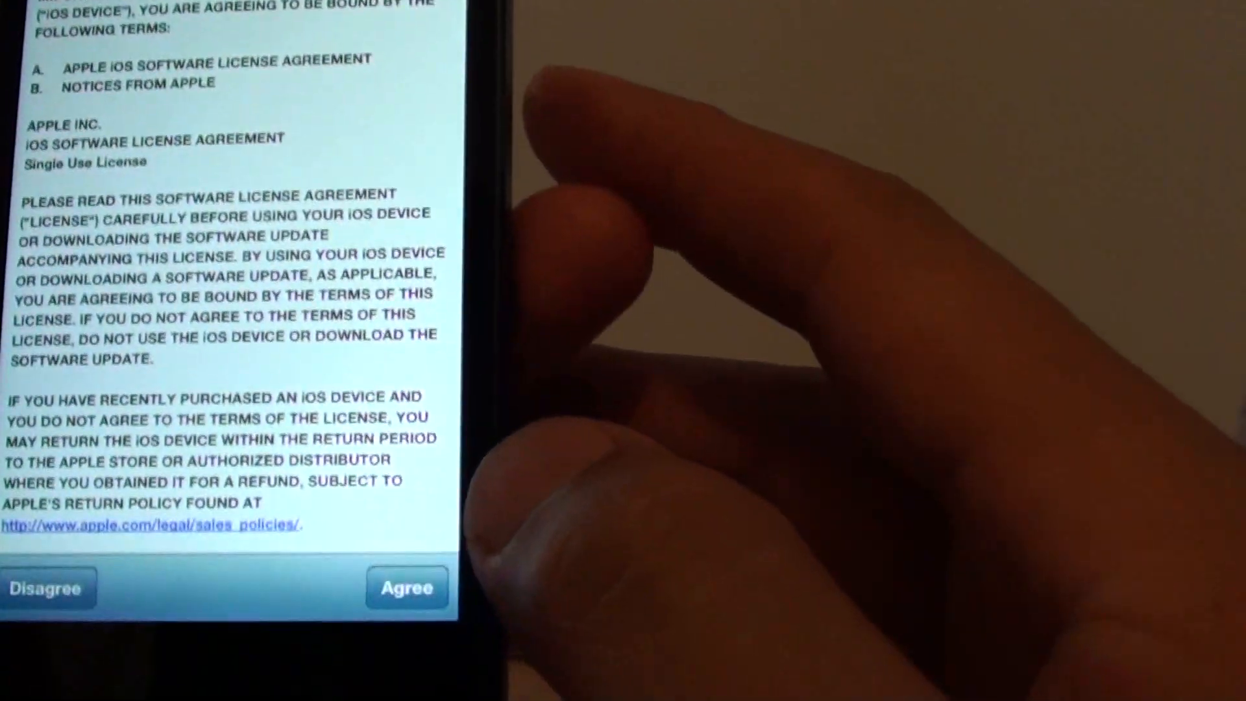
pyautogui.click(407, 588)
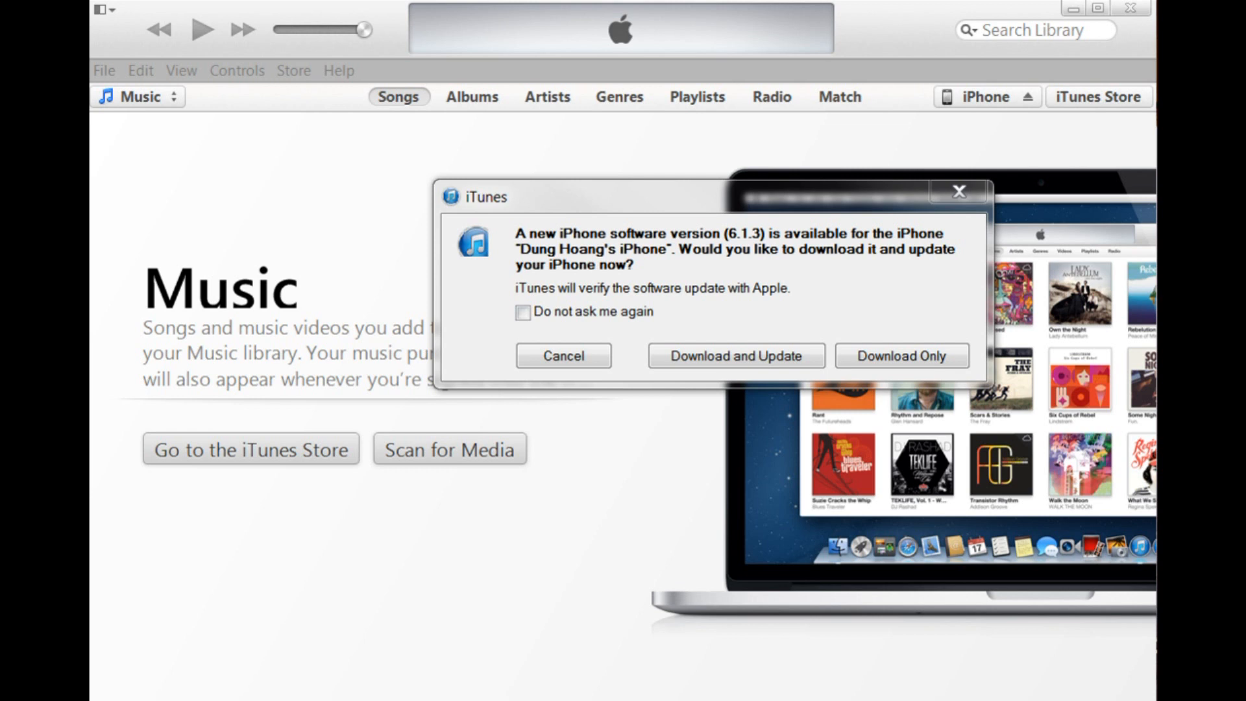
pyautogui.moveTo(758, 205)
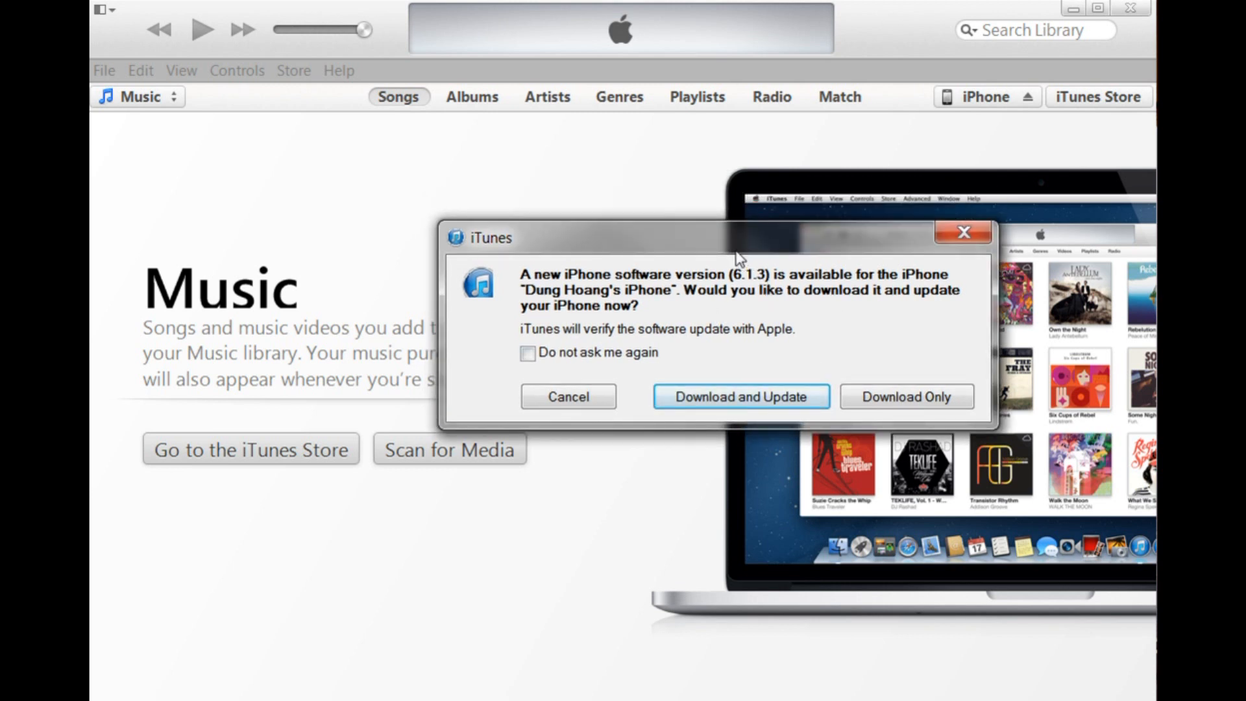
pyautogui.moveTo(741, 304)
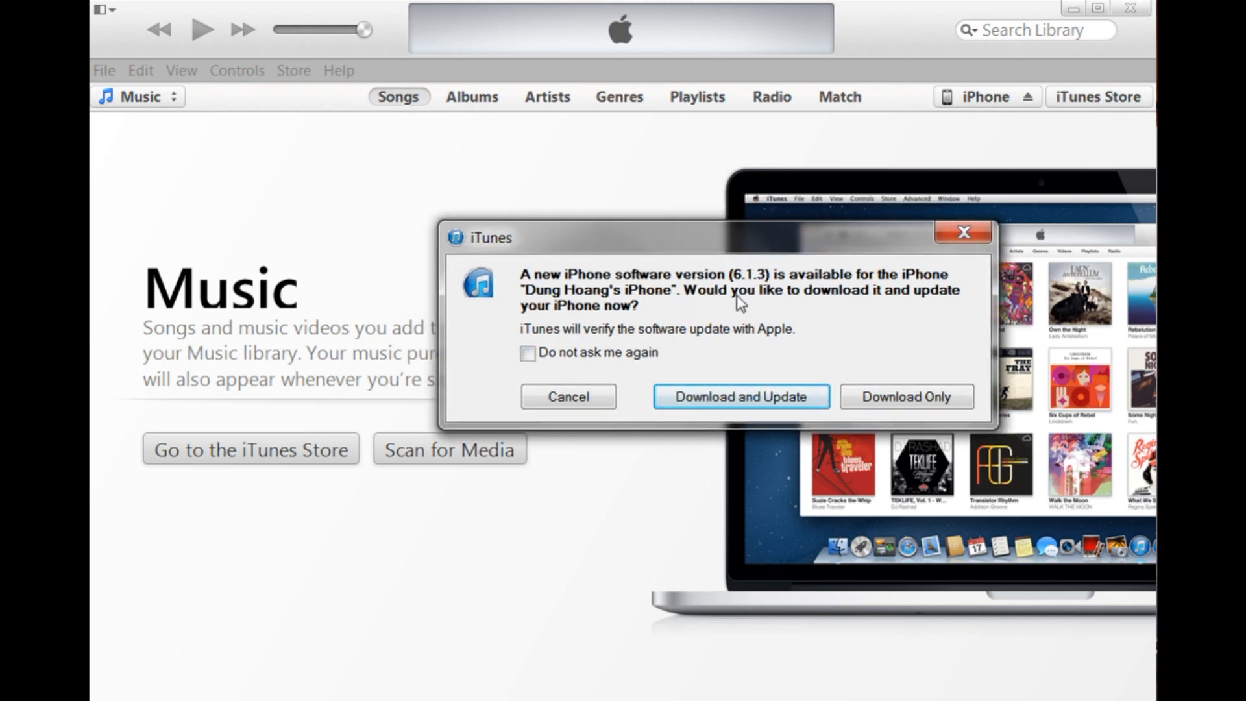
pyautogui.moveTo(719, 252)
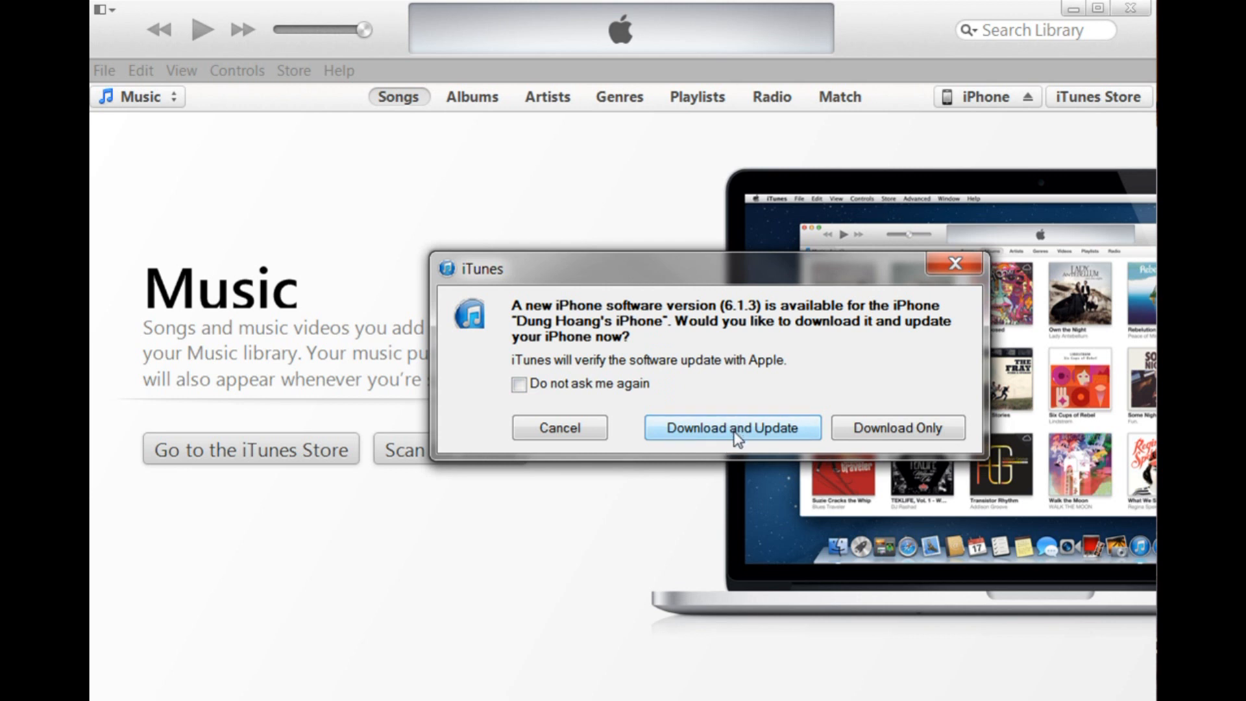
pyautogui.moveTo(897, 427)
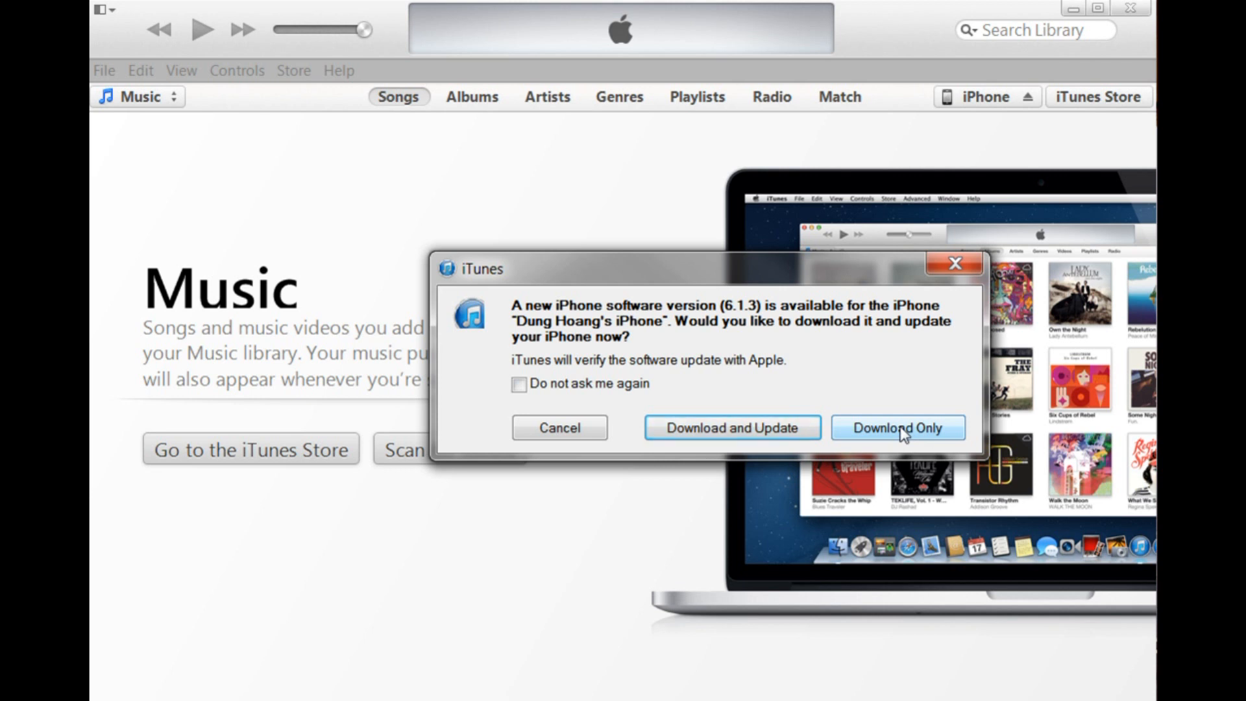
pyautogui.moveTo(874, 379)
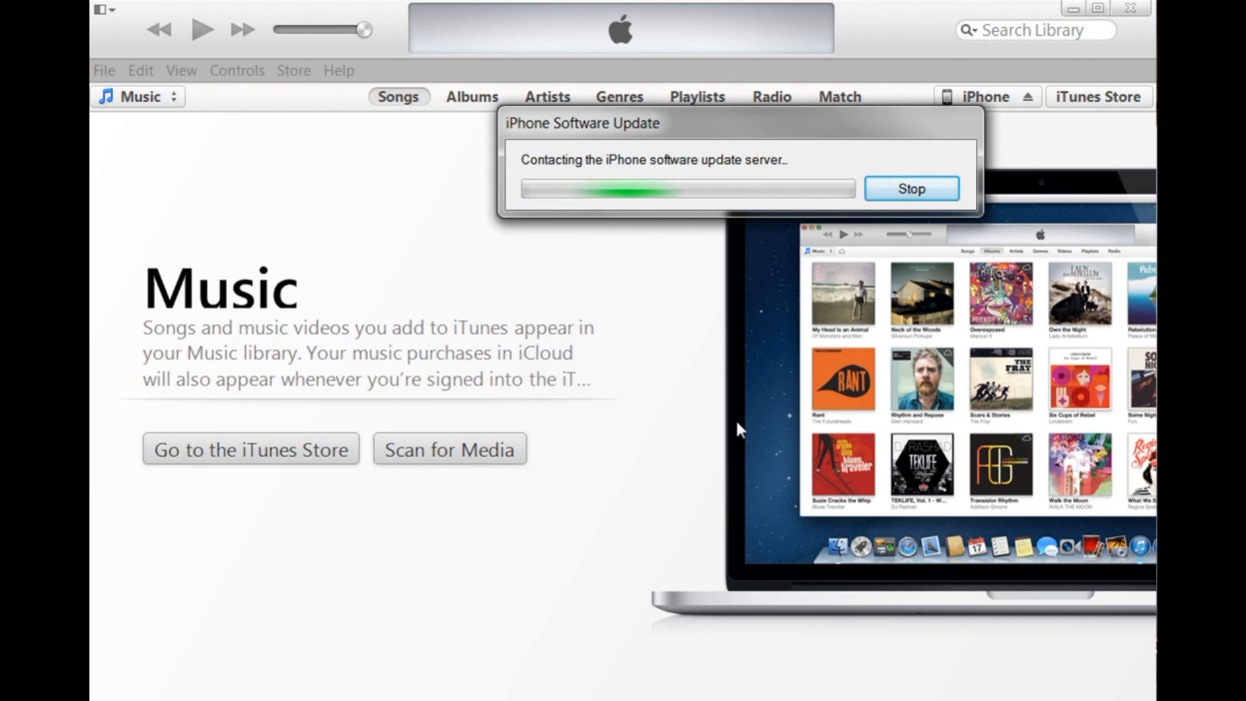
# Continue past the iOS 6.1.3 release notes and agree to the license to begin the download
pyautogui.click(911, 188)
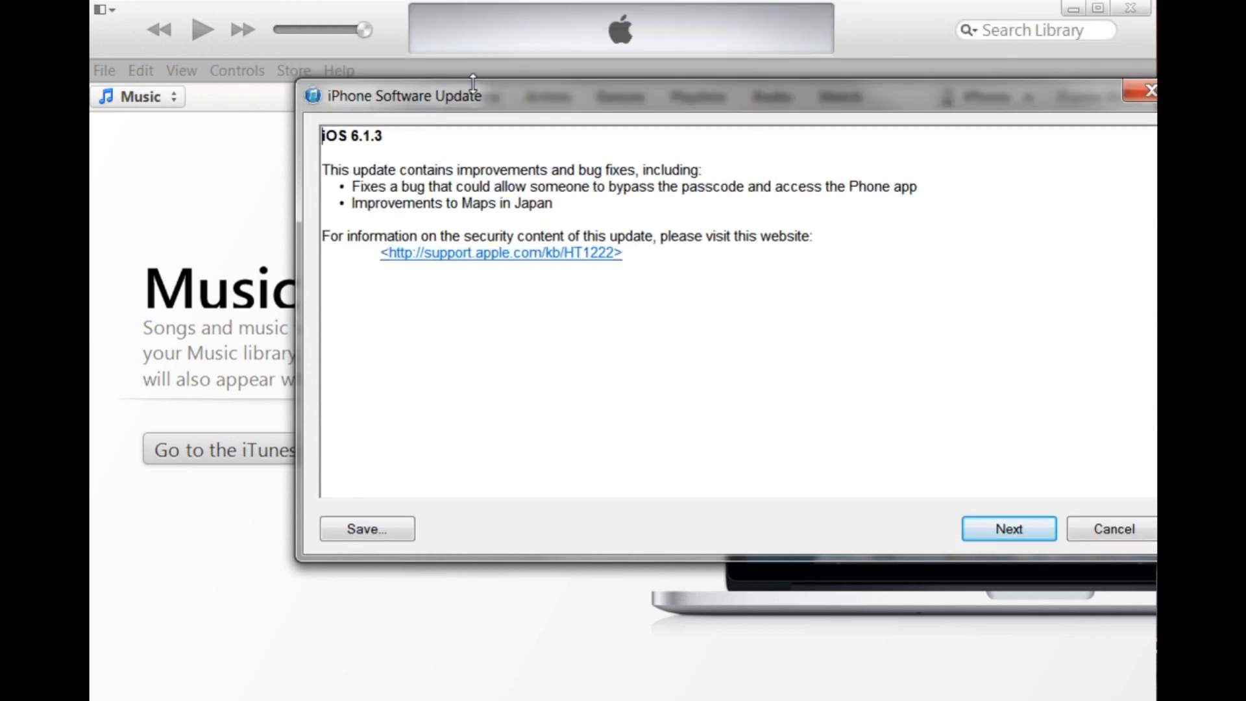
pyautogui.moveTo(473, 95); pyautogui.dragTo(483, 110)
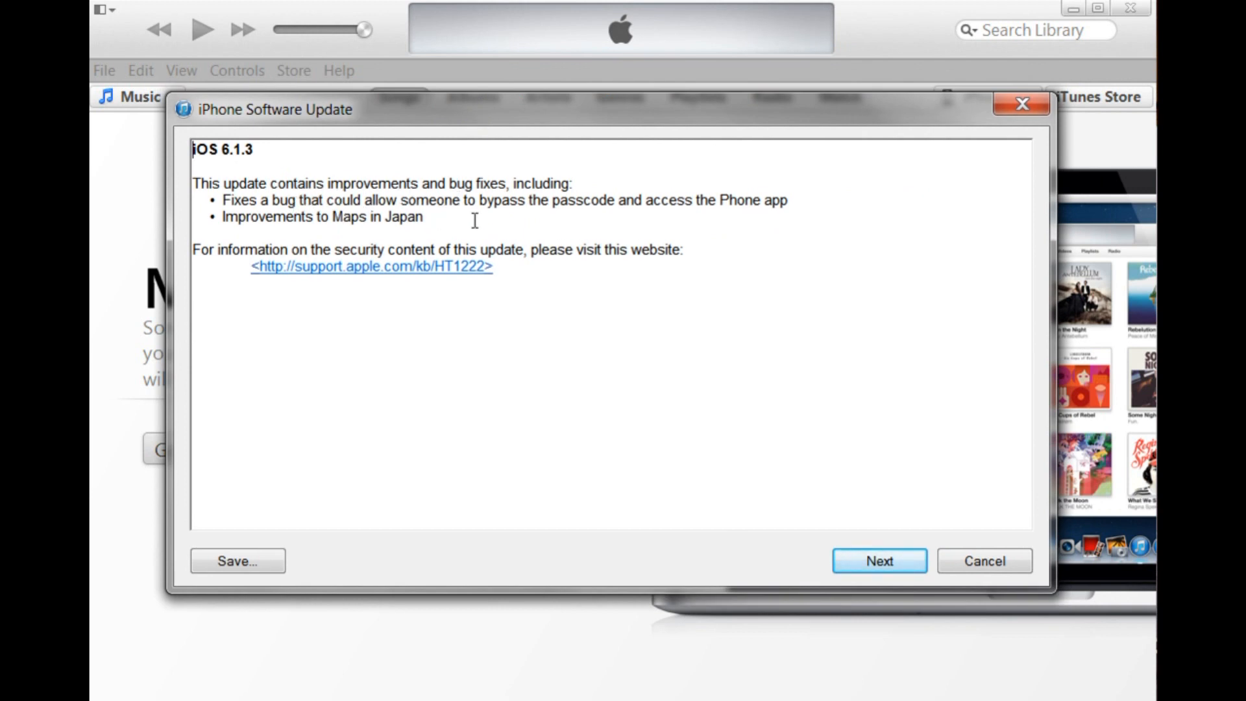
pyautogui.click(878, 561)
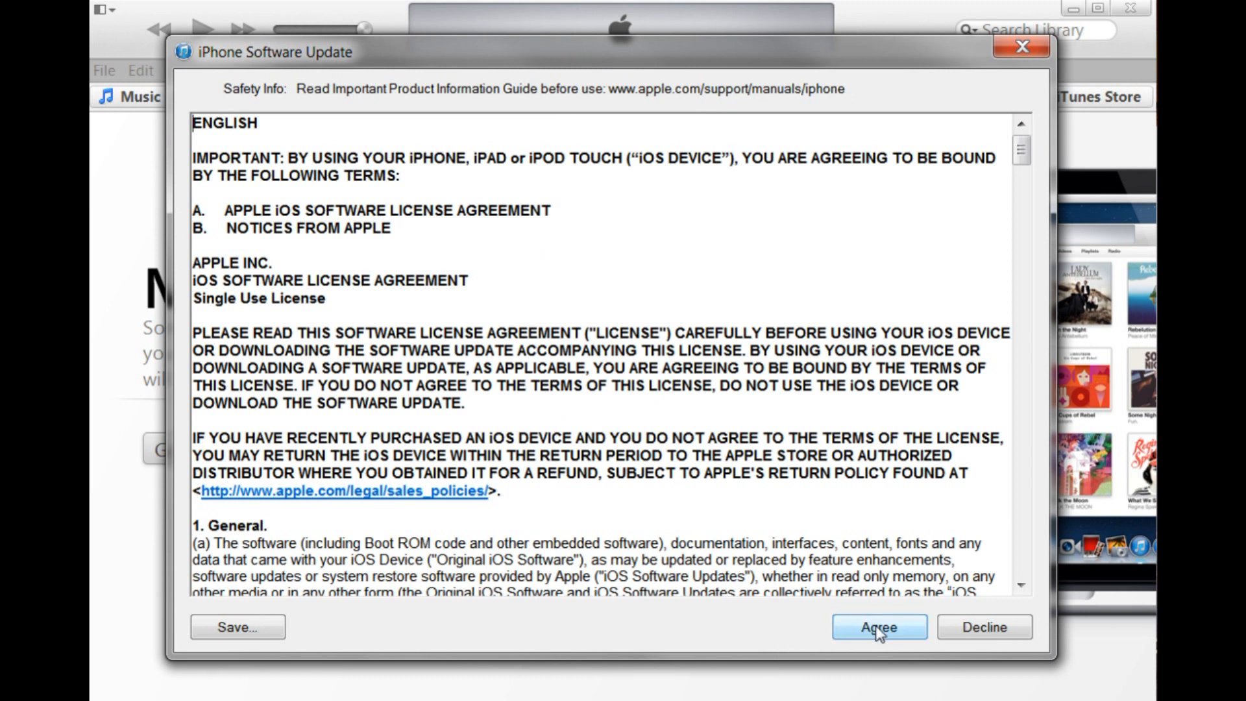
pyautogui.click(879, 627)
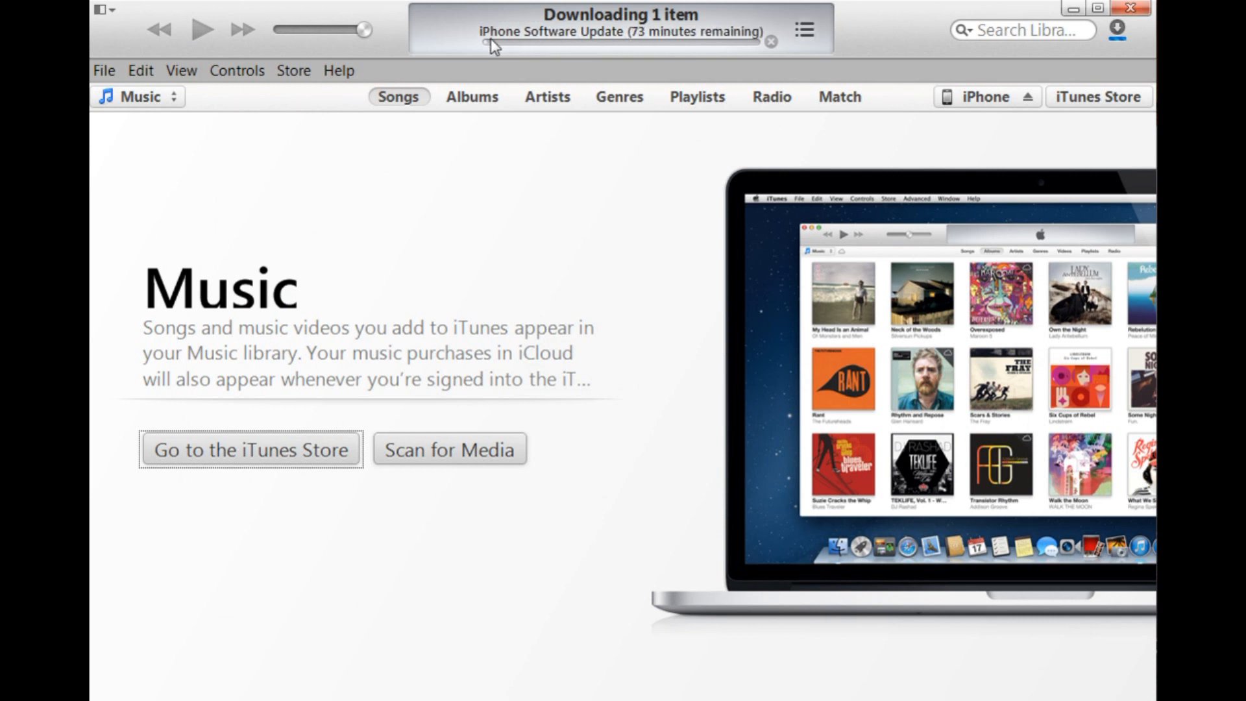
pyautogui.moveTo(754, 40)
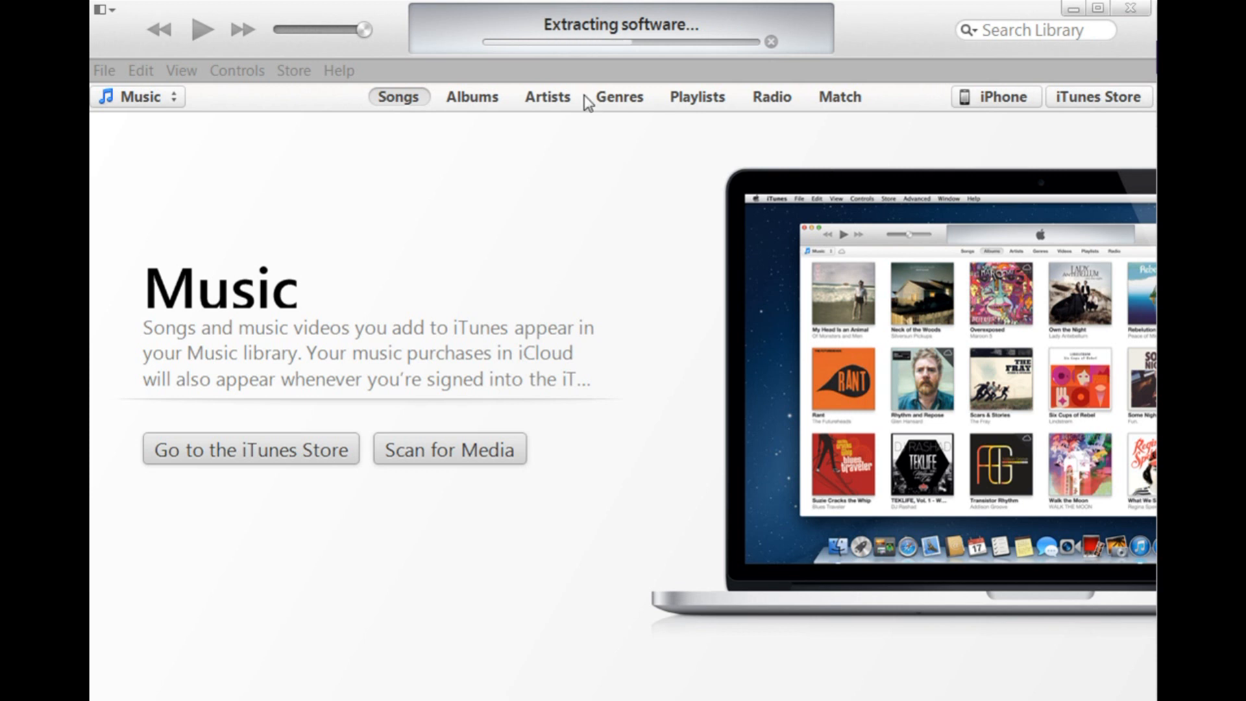
pyautogui.moveTo(729, 66)
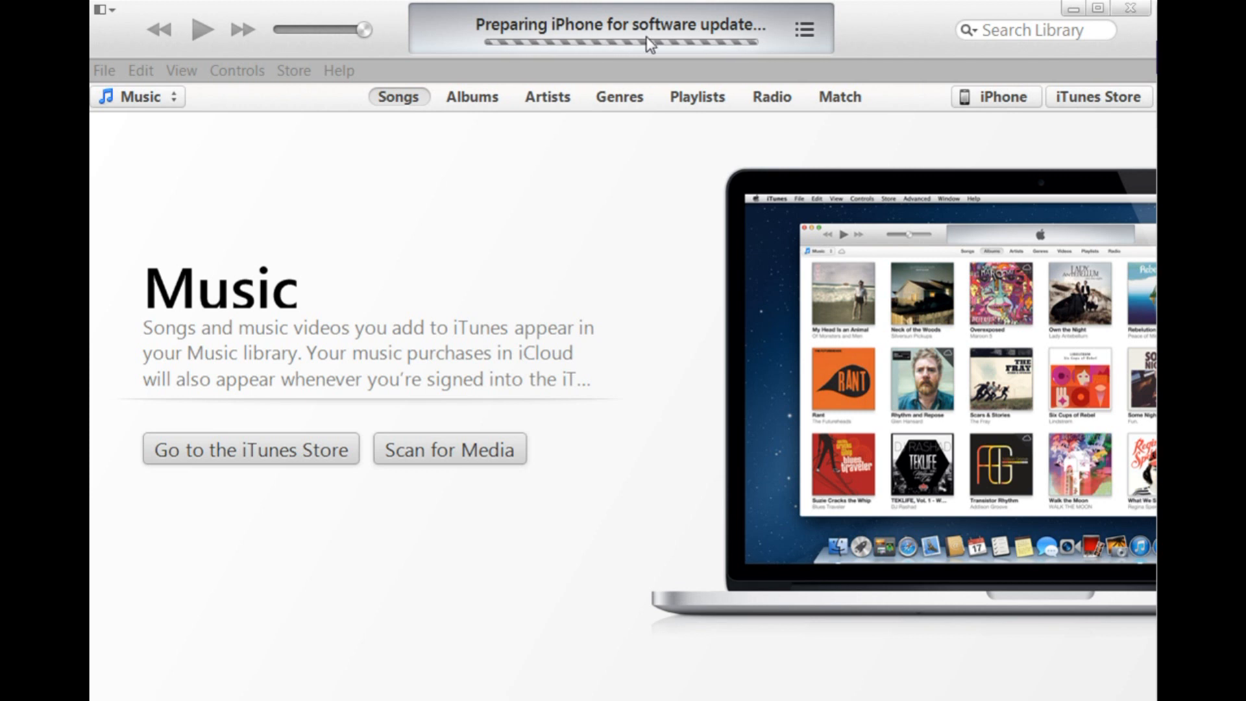
pyautogui.moveTo(730, 38)
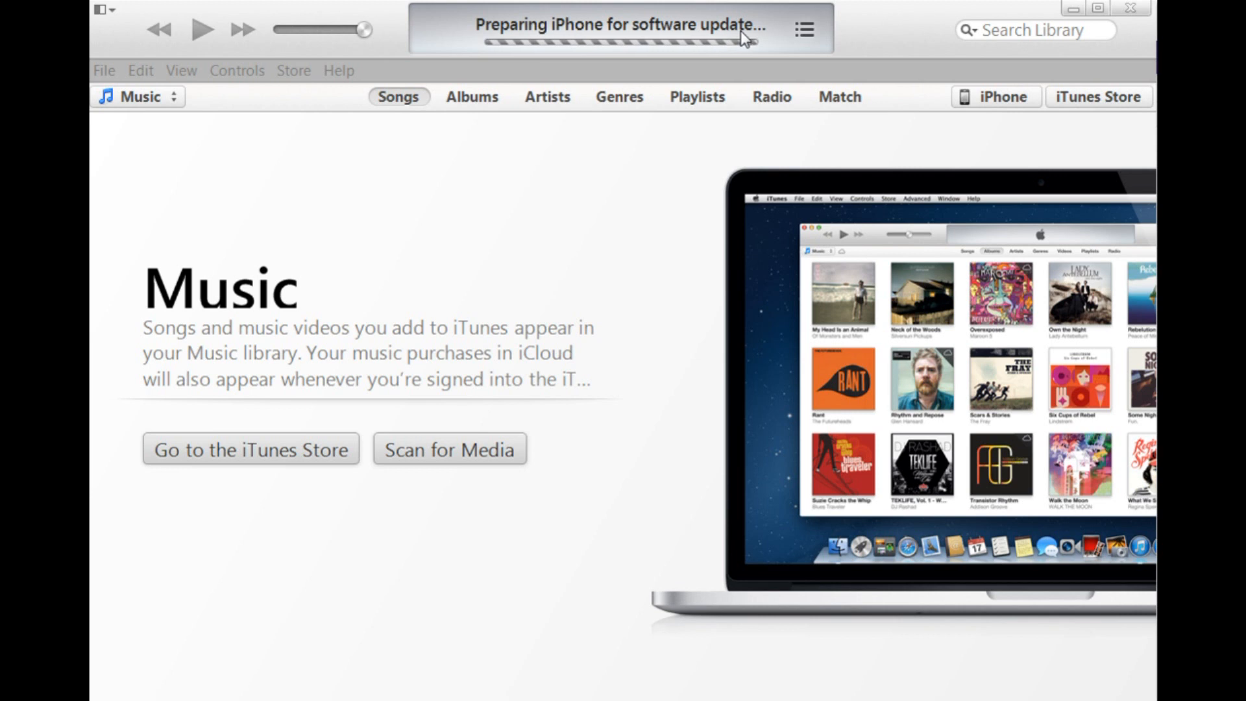
pyautogui.moveTo(803, 93)
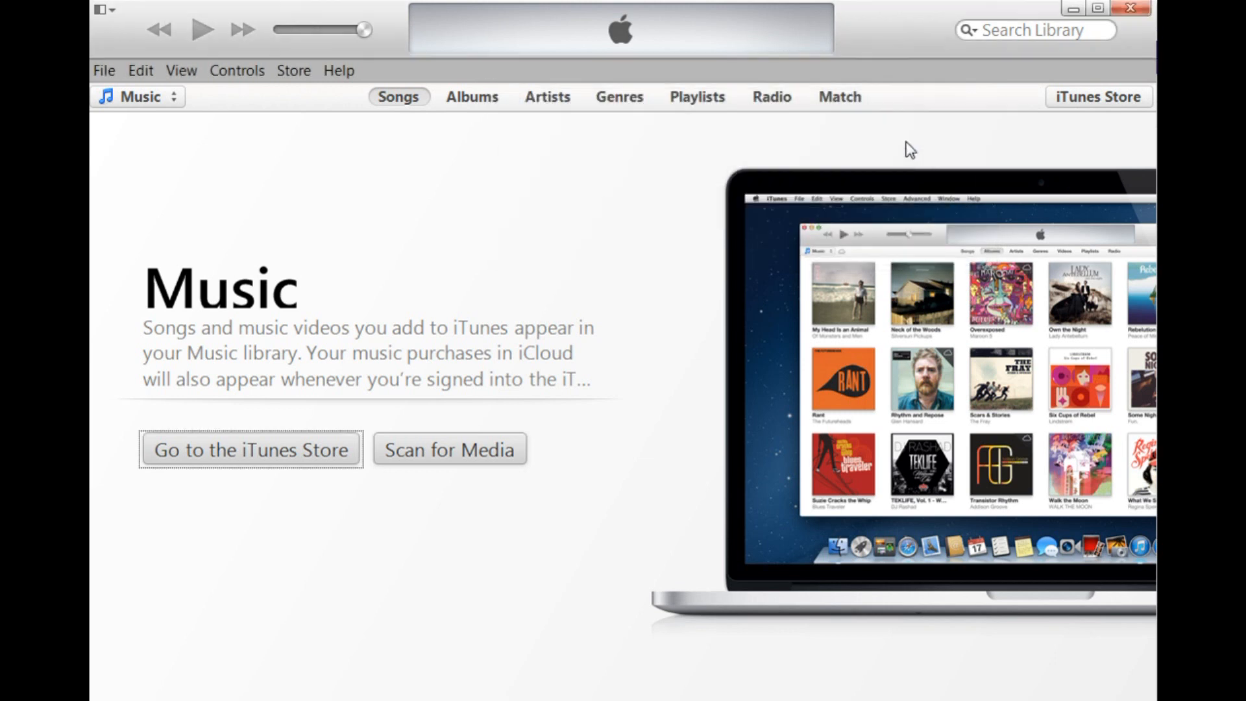
pyautogui.moveTo(973, 248)
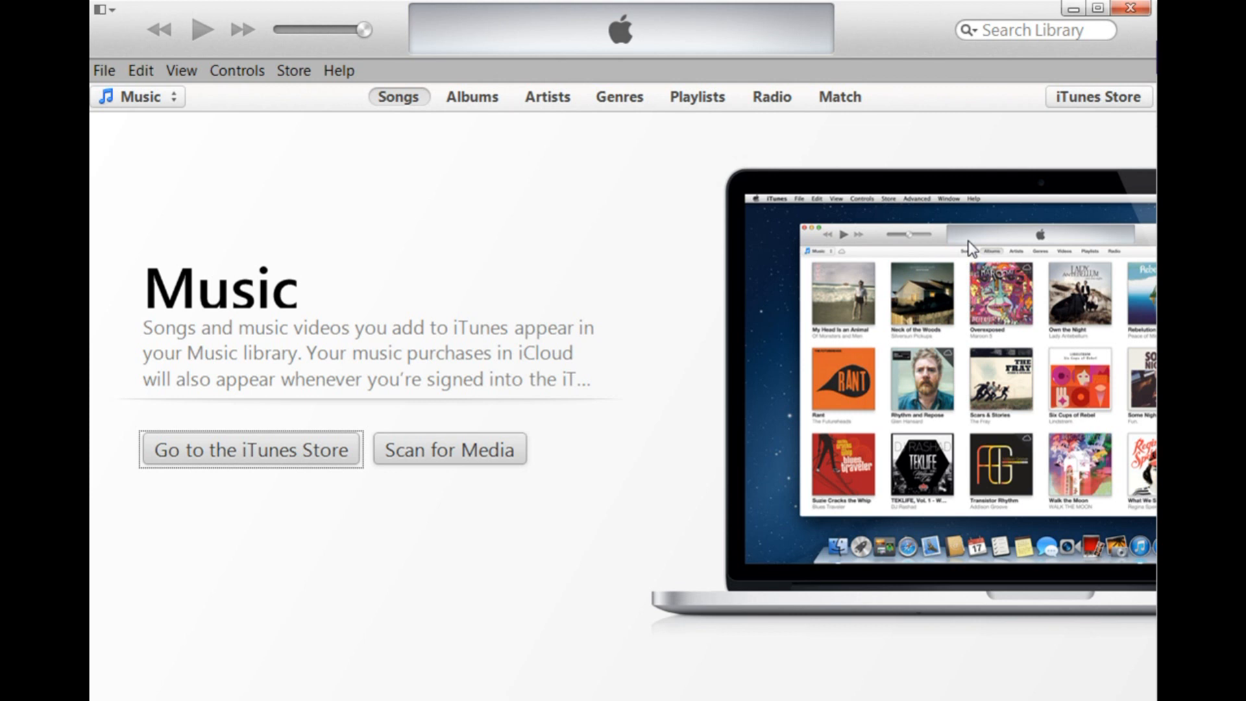
pyautogui.moveTo(966, 254)
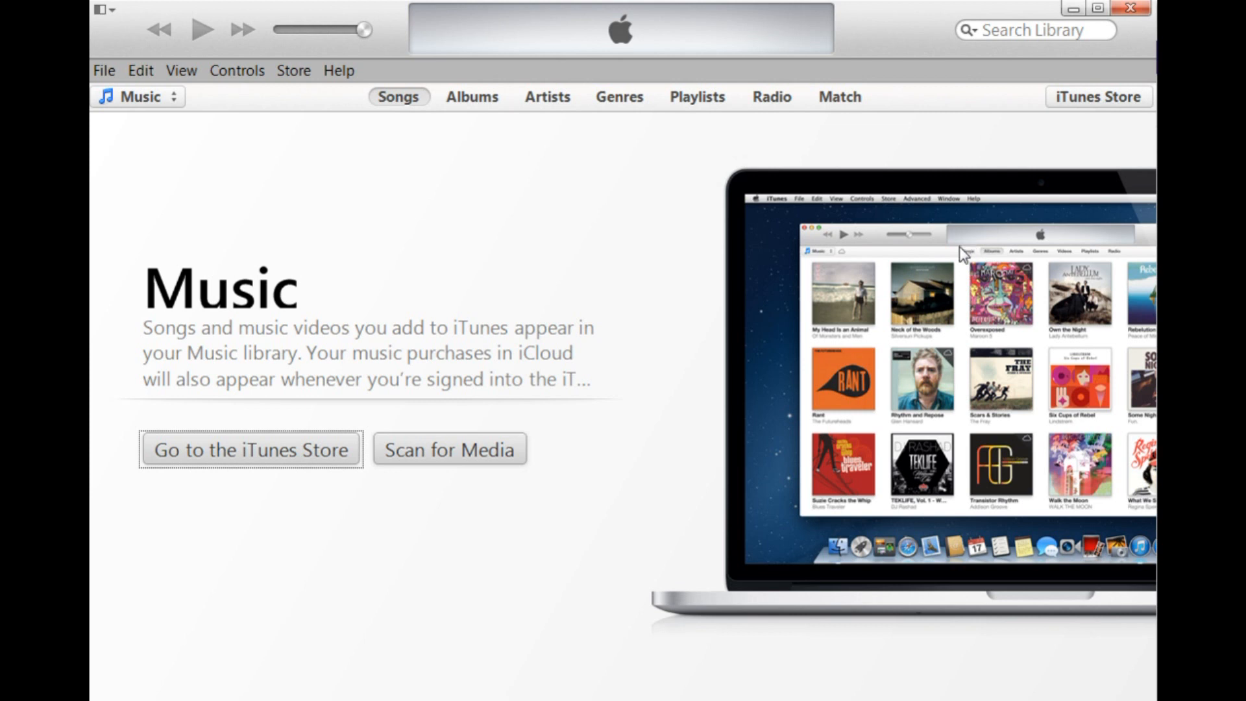